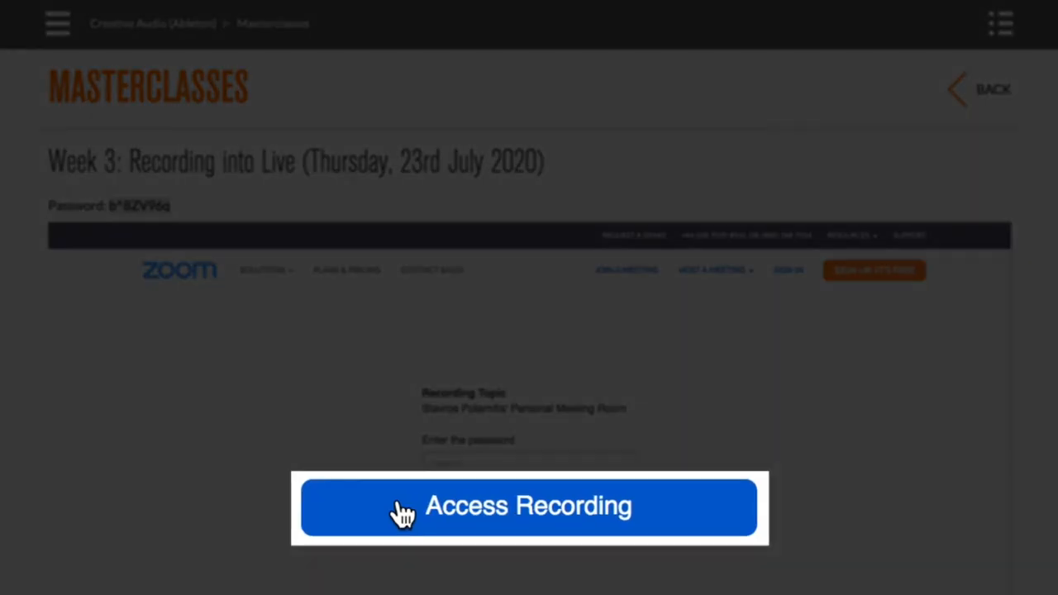
# Submit the entered password via Access Recording to open the Week 3 Zoom recording
pyautogui.click(529, 506)
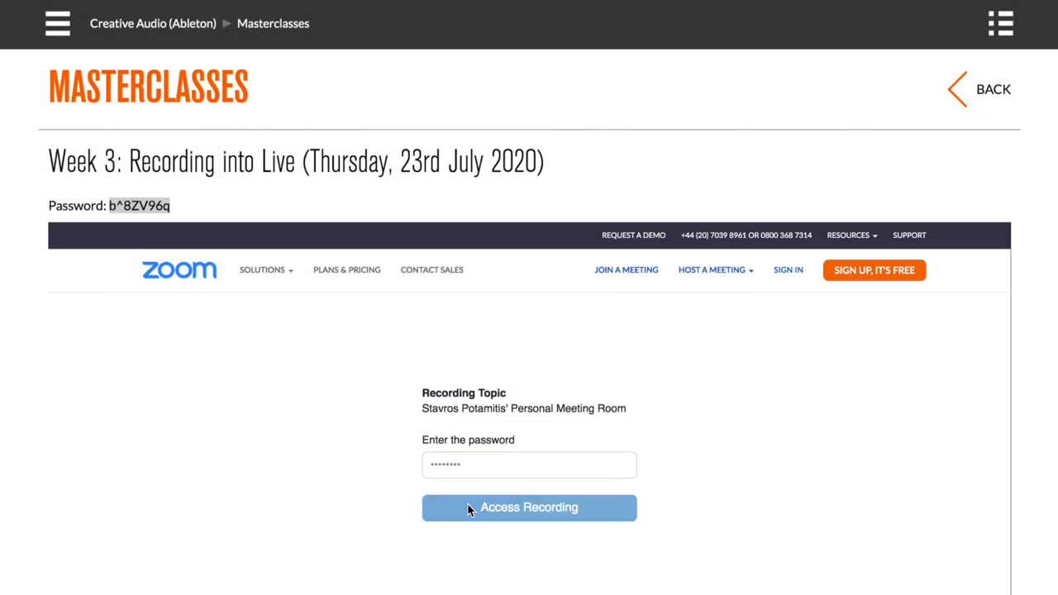